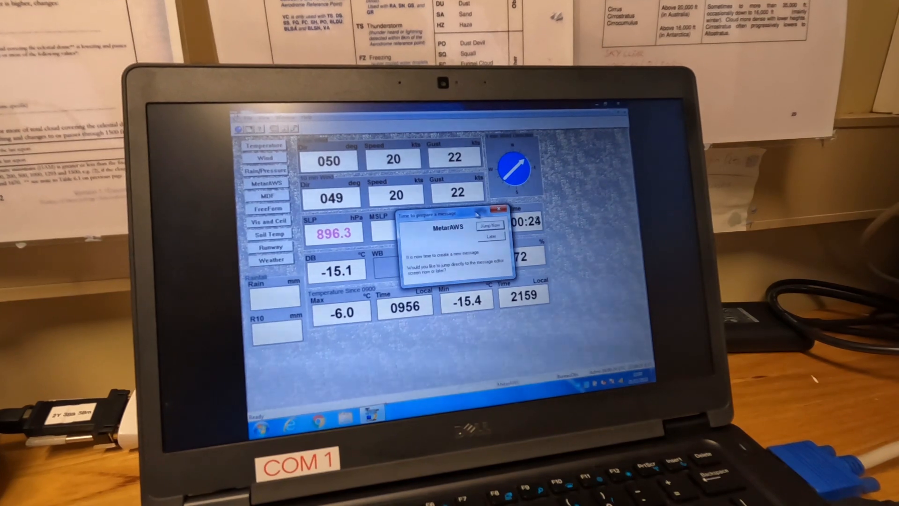
- Jump straight into editing the new METAR message from the prepare-message prompt
click(490, 225)
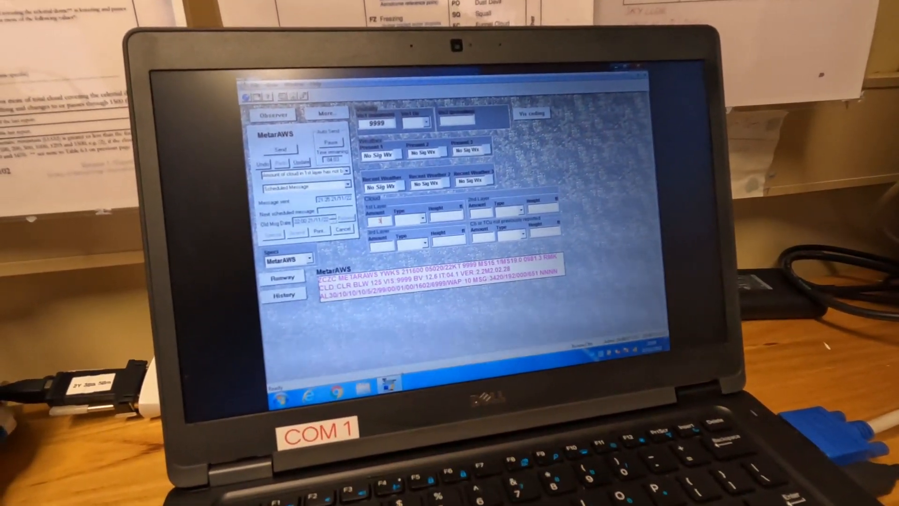
- Set the 1st Layer Type to Stratocumulus (SC)
click(395, 205)
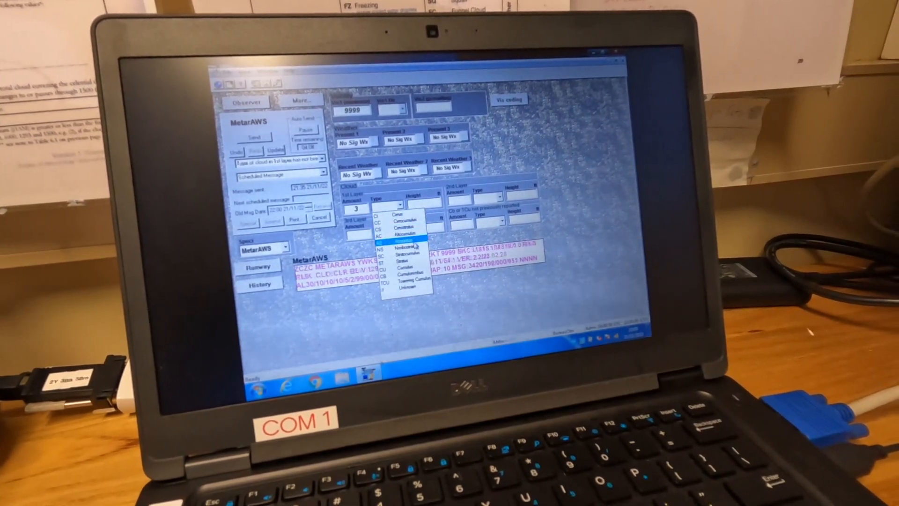
click(398, 247)
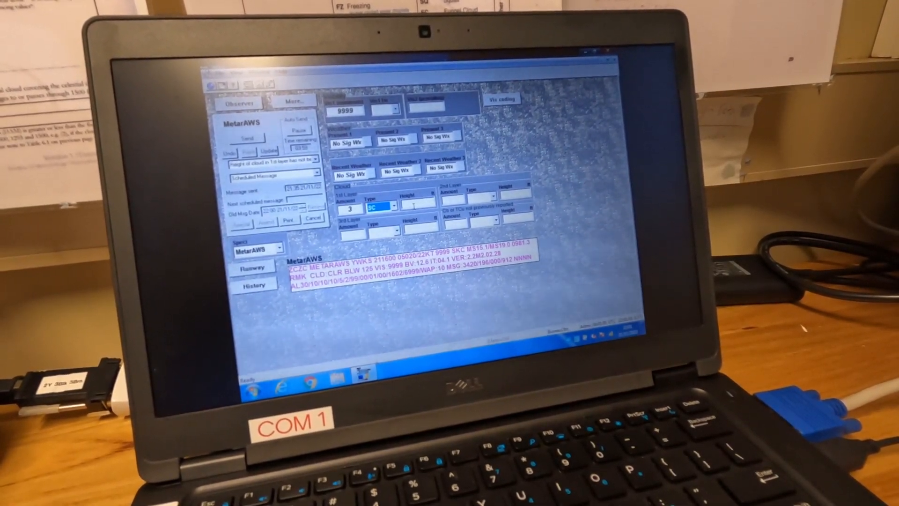